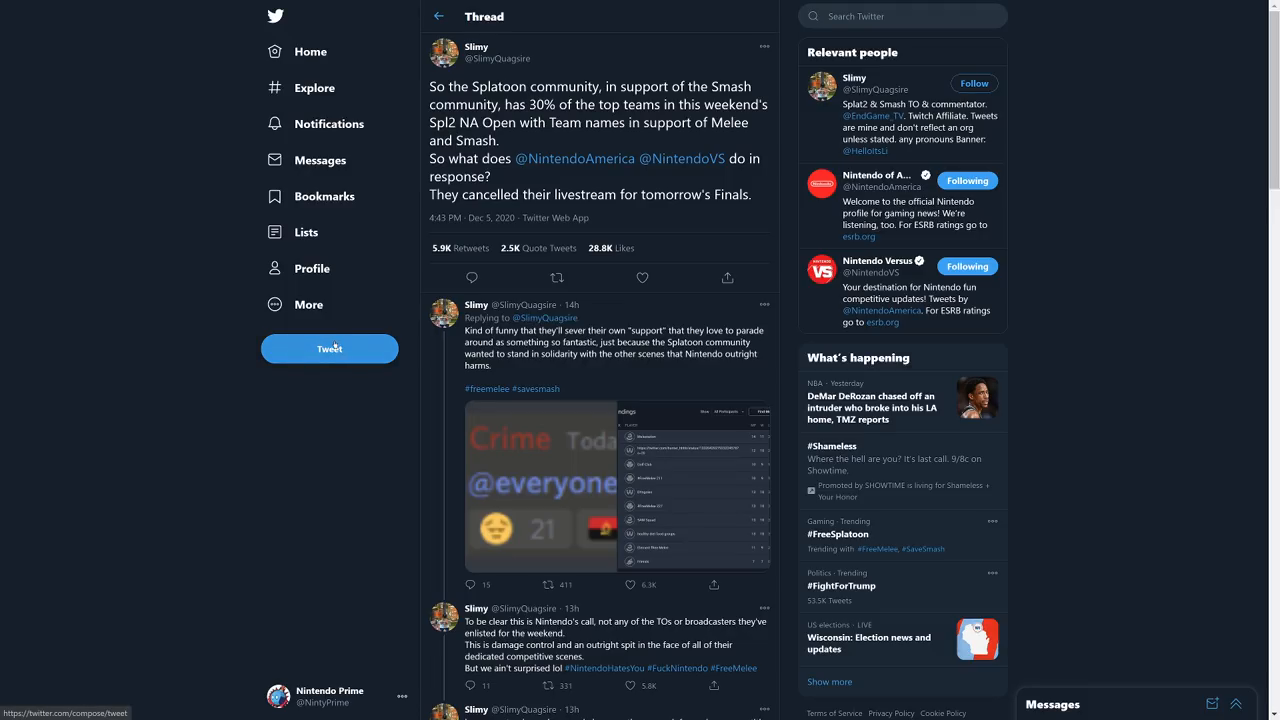
mouse_move(412, 468)
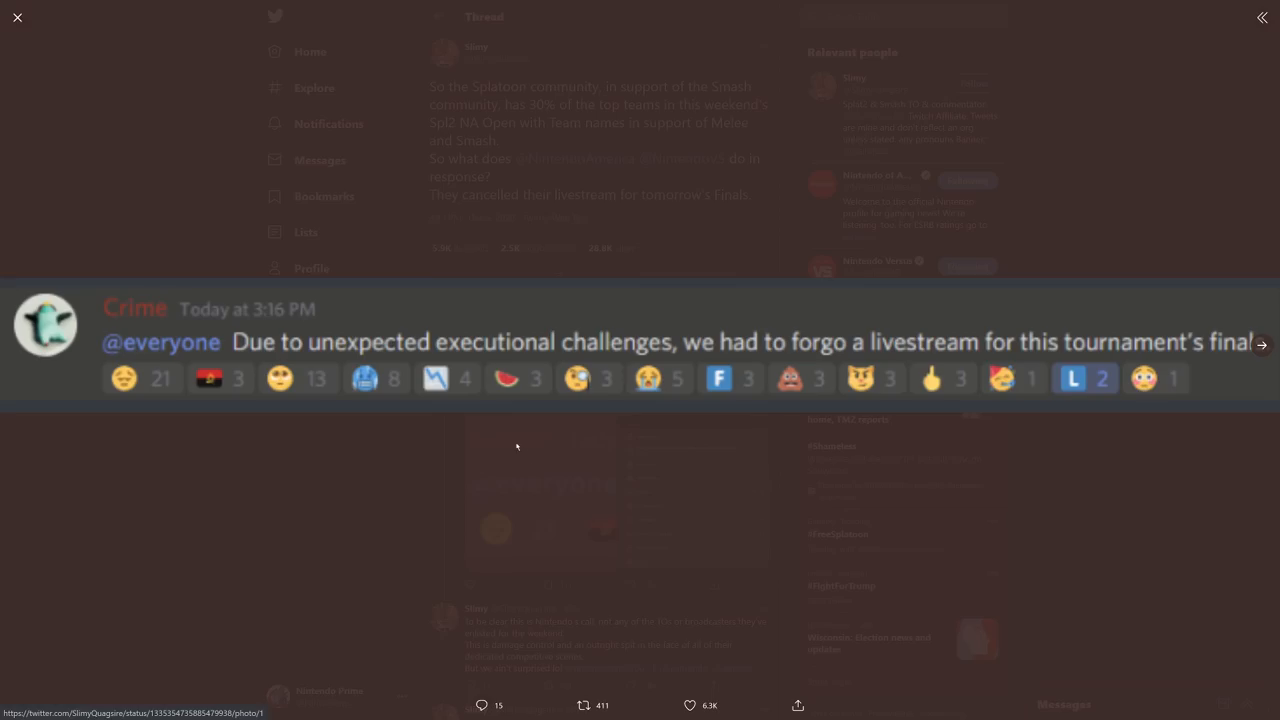
mouse_move(476, 374)
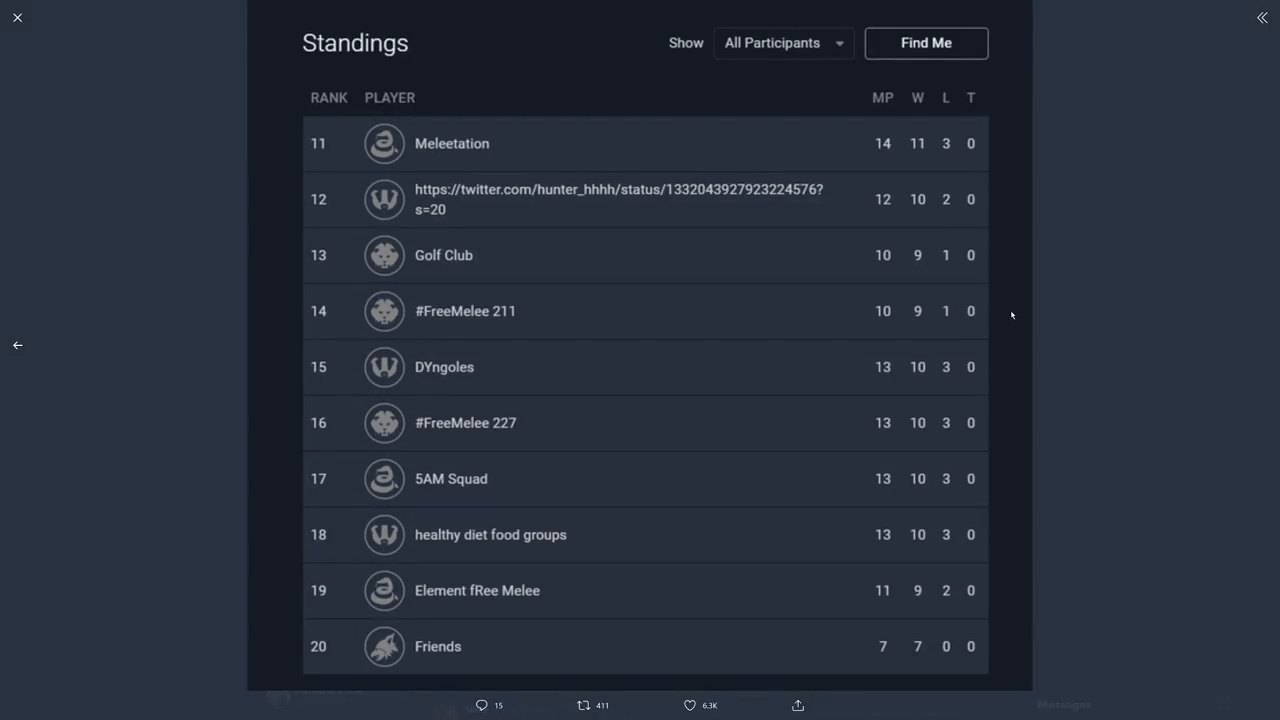
mouse_move(728, 200)
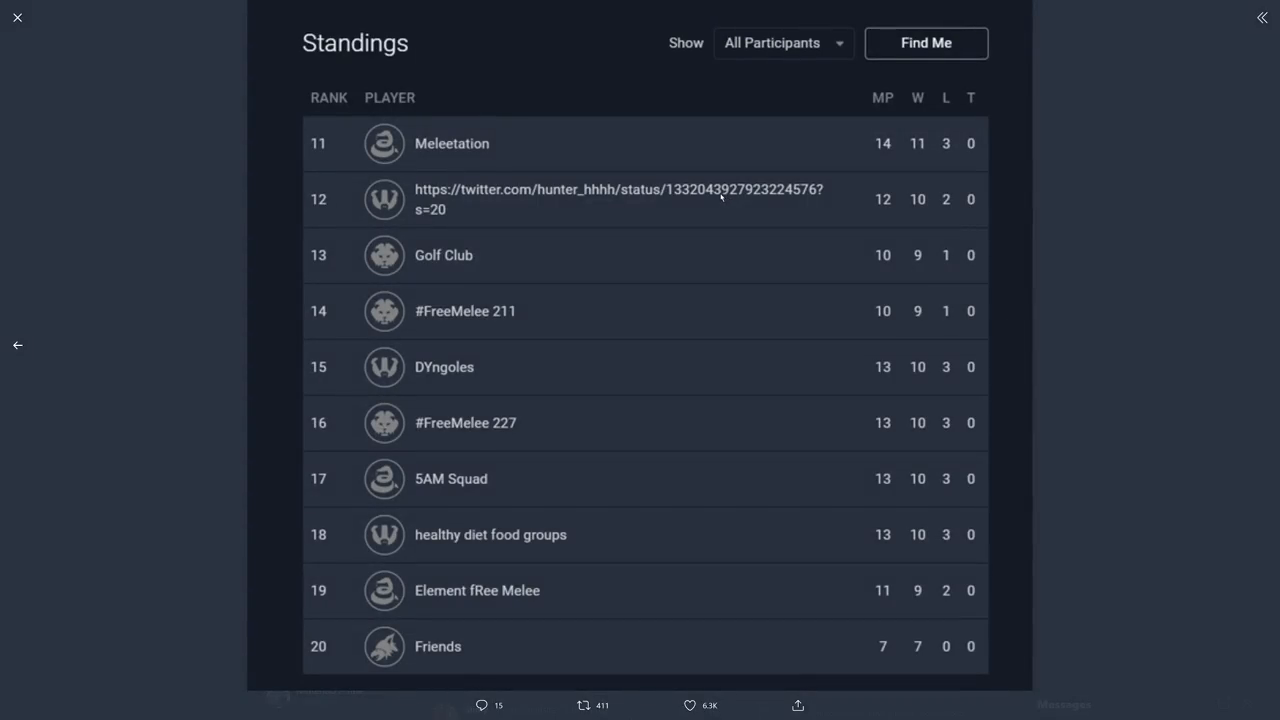
mouse_move(520, 324)
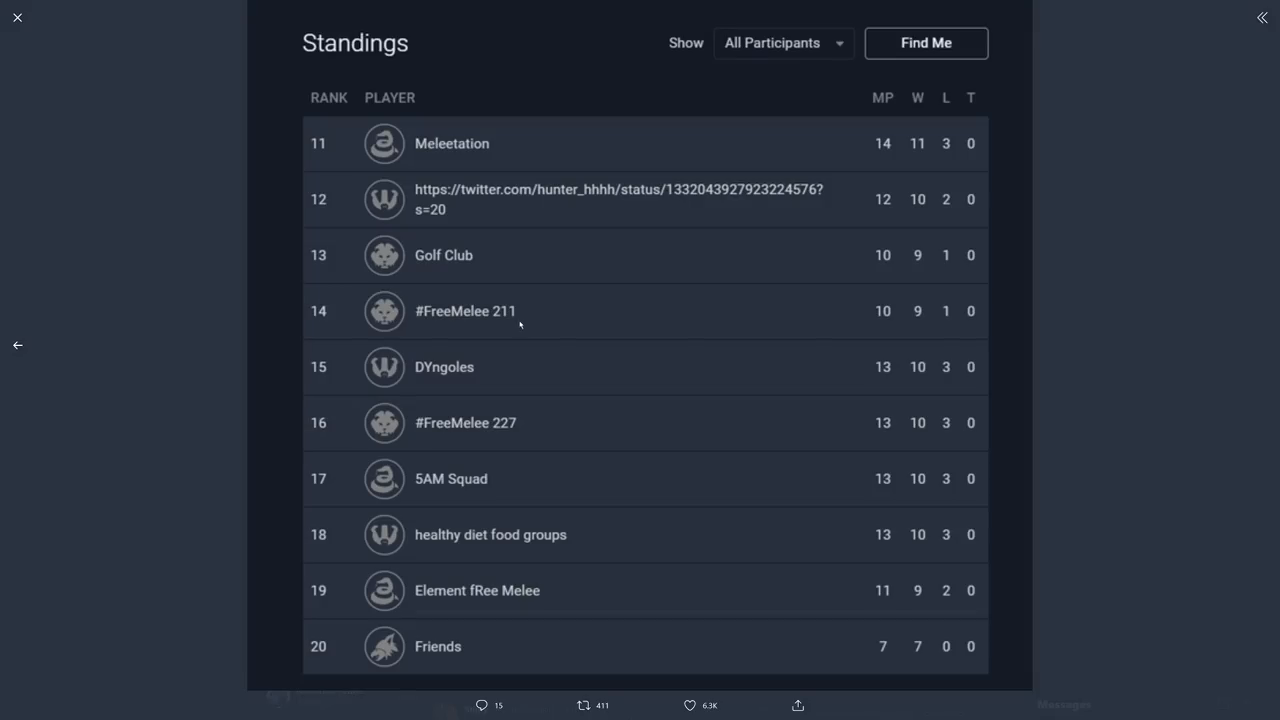
mouse_move(480, 374)
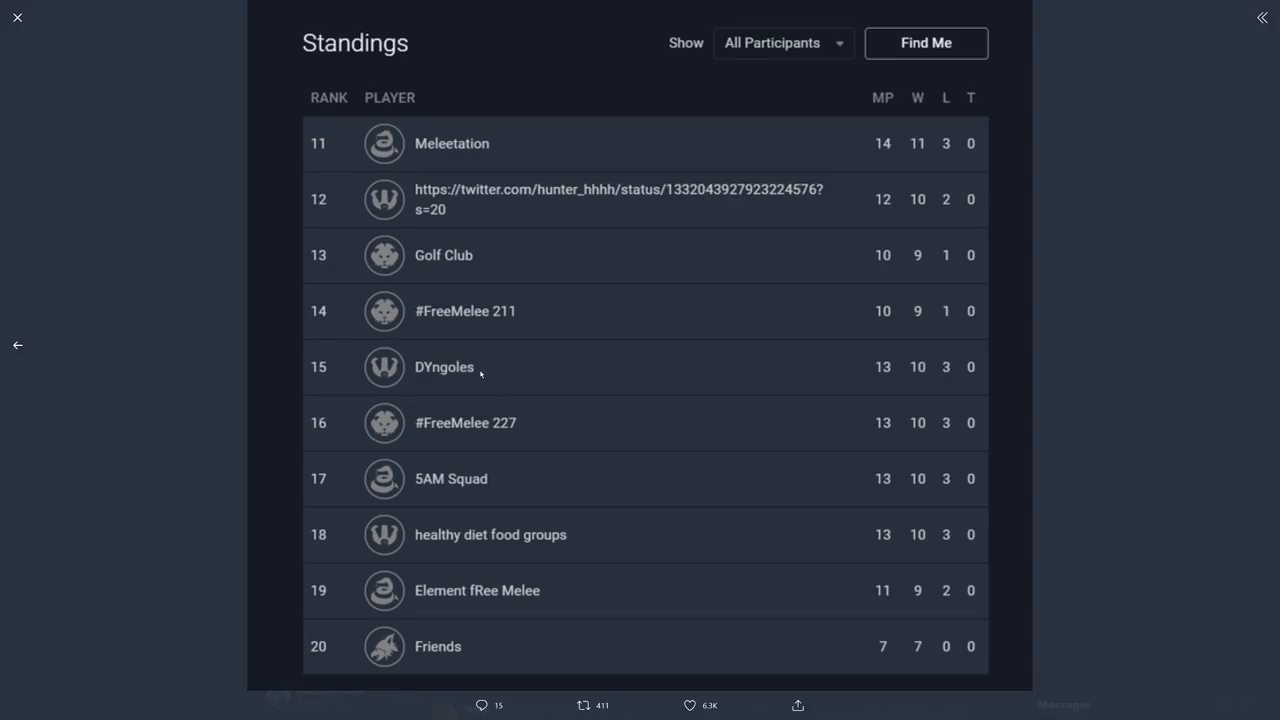
mouse_move(492, 472)
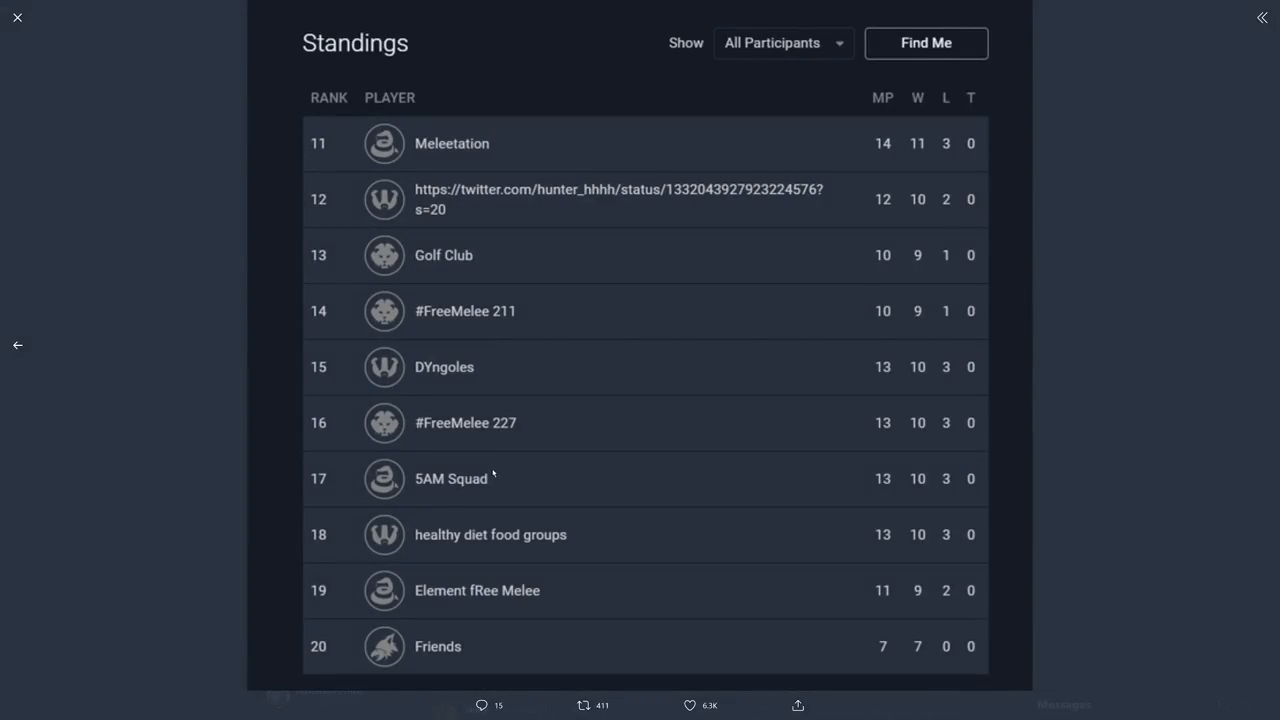
mouse_move(612, 368)
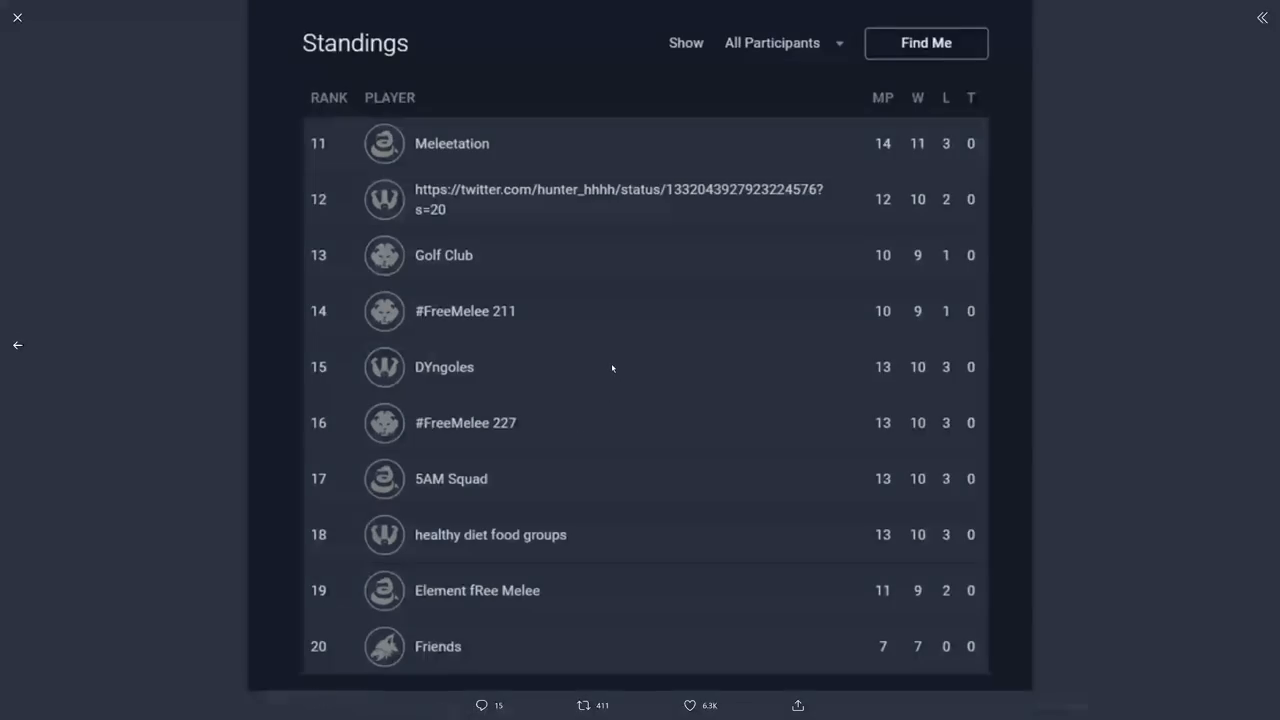
mouse_move(570, 336)
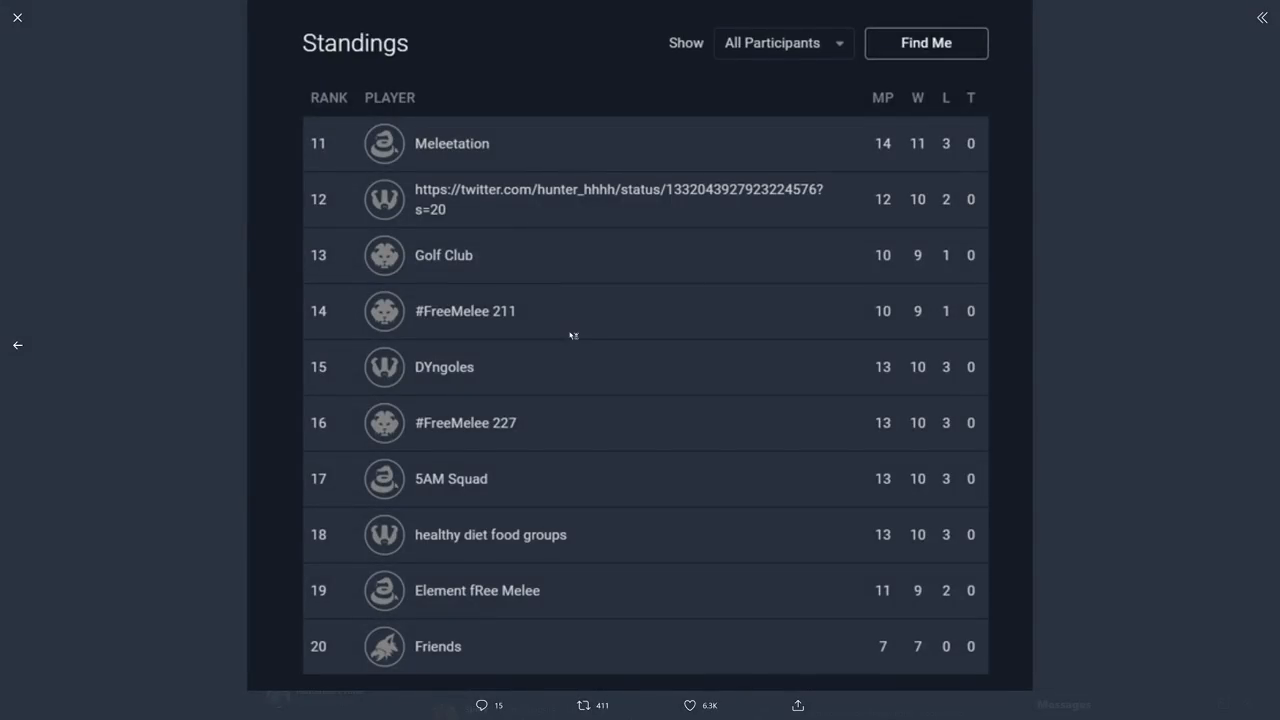
mouse_move(570, 336)
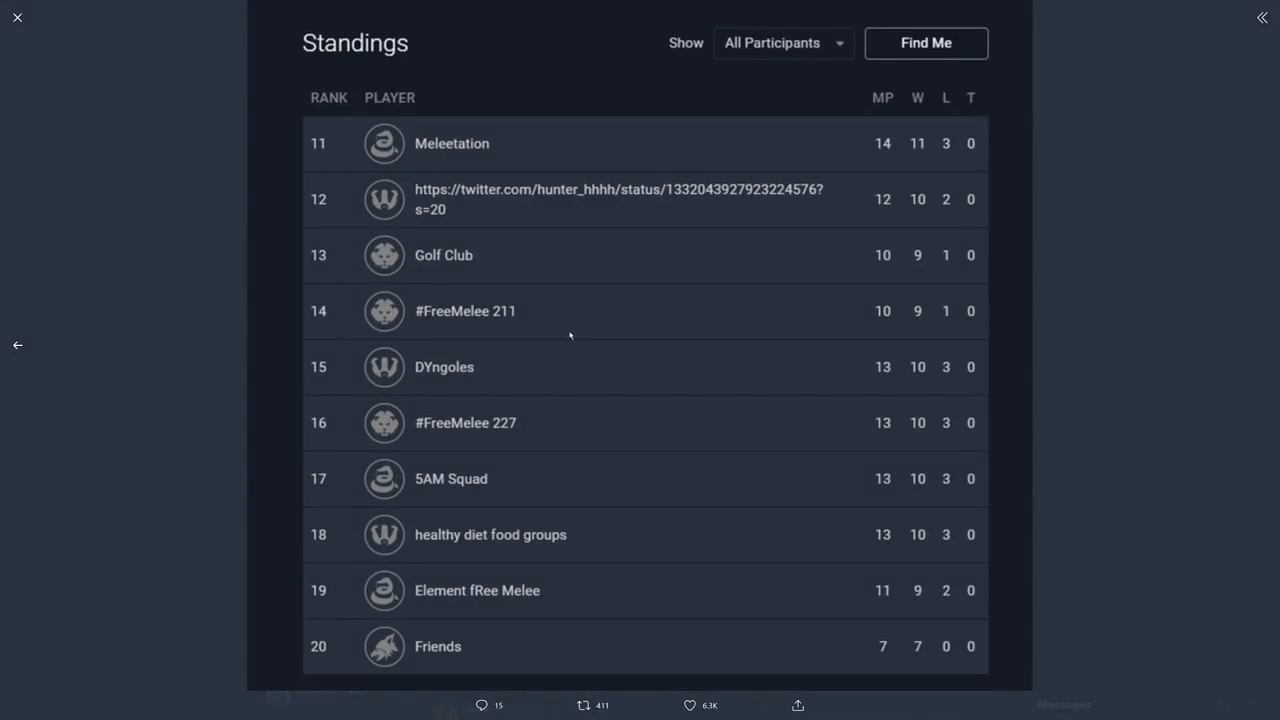